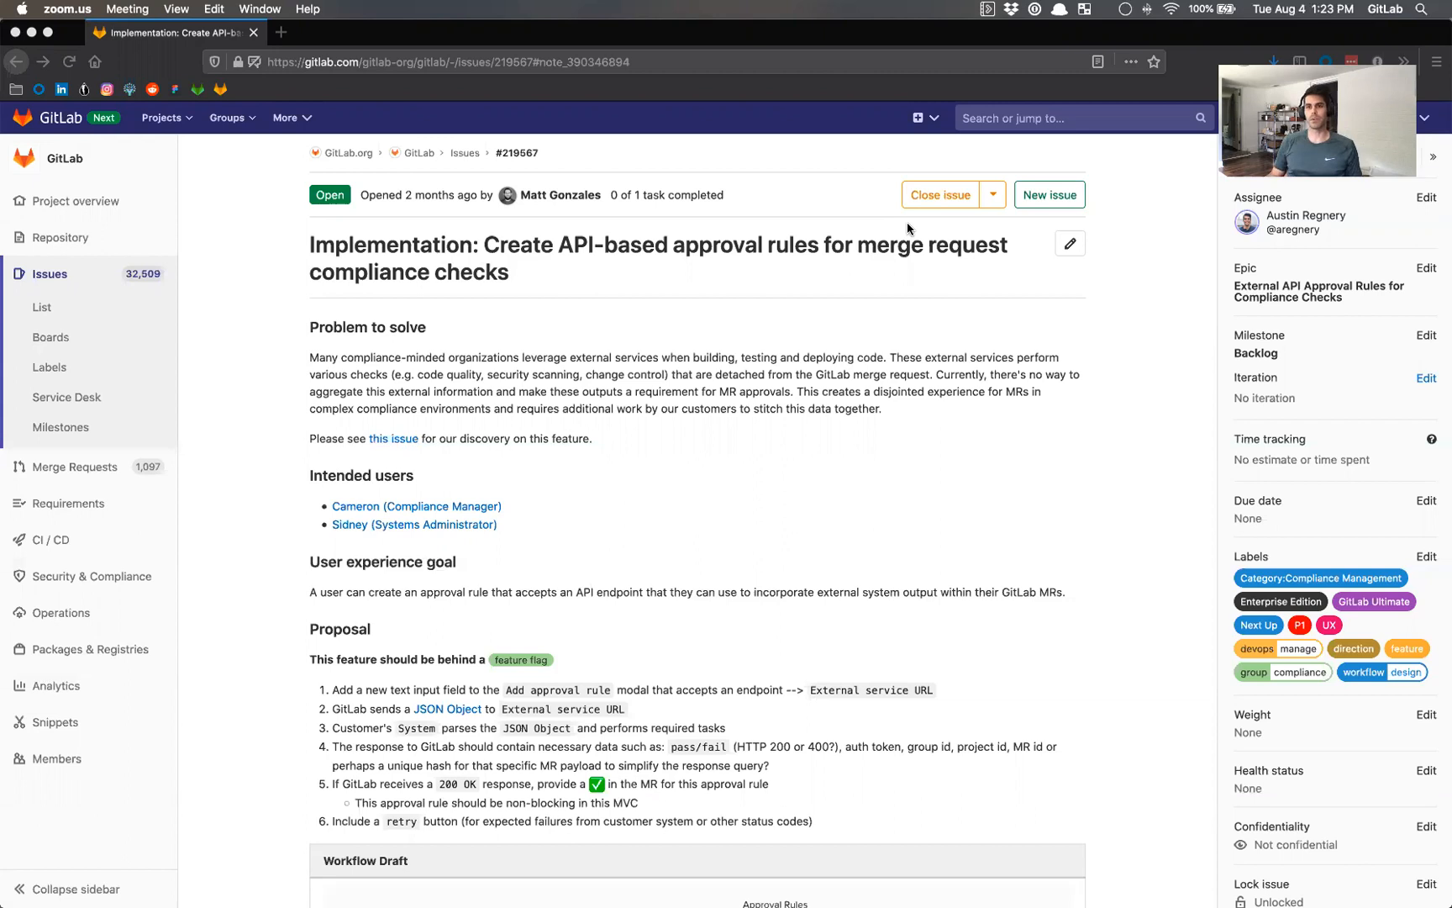
mouse_move(313, 701)
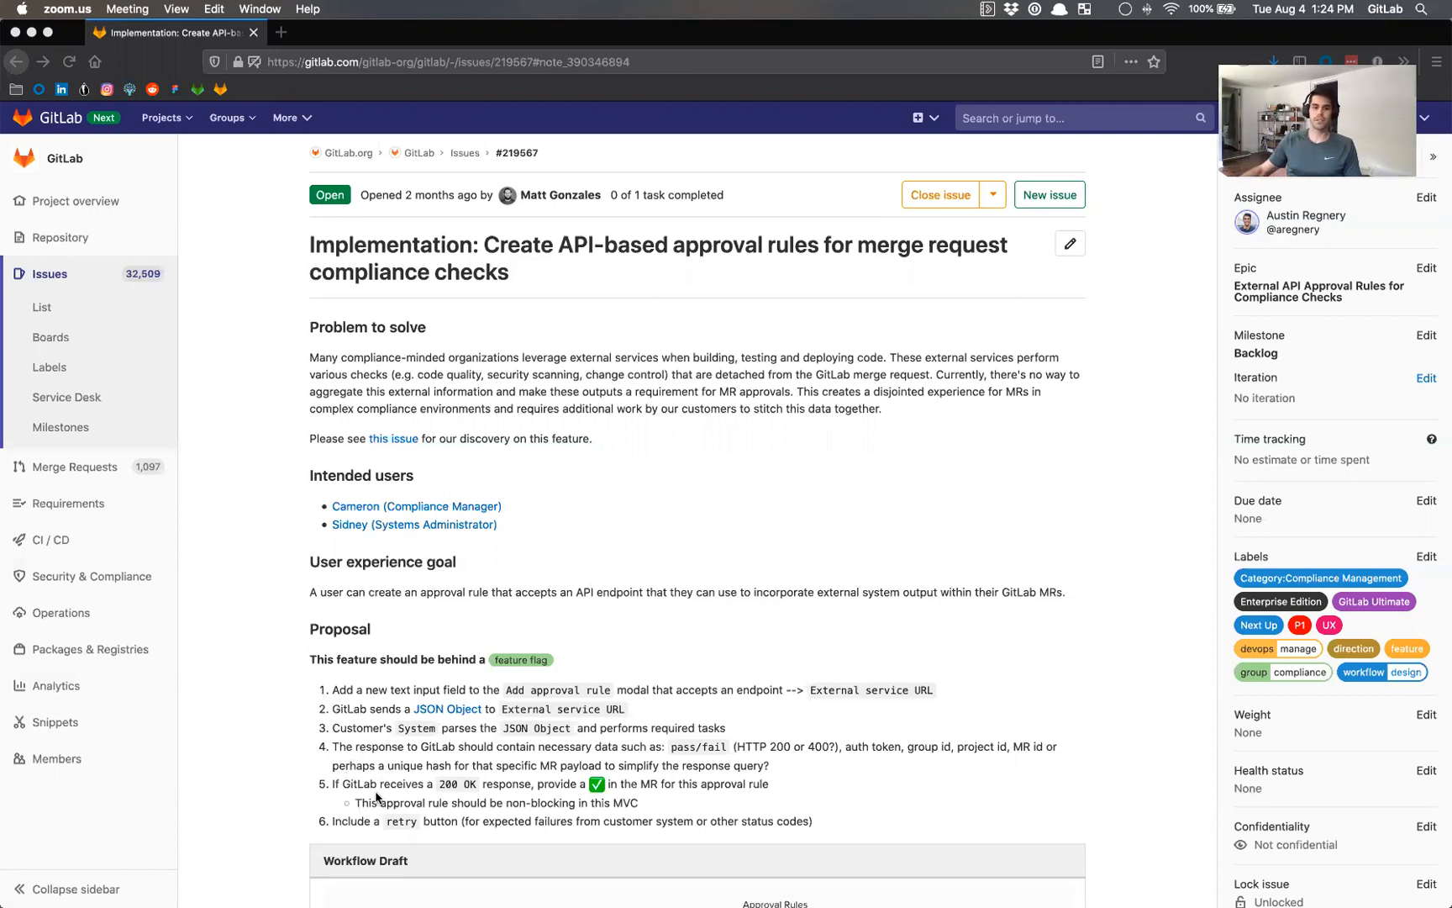
Scroll down the merge request mockup to the approval gates section
scroll("down", 3)
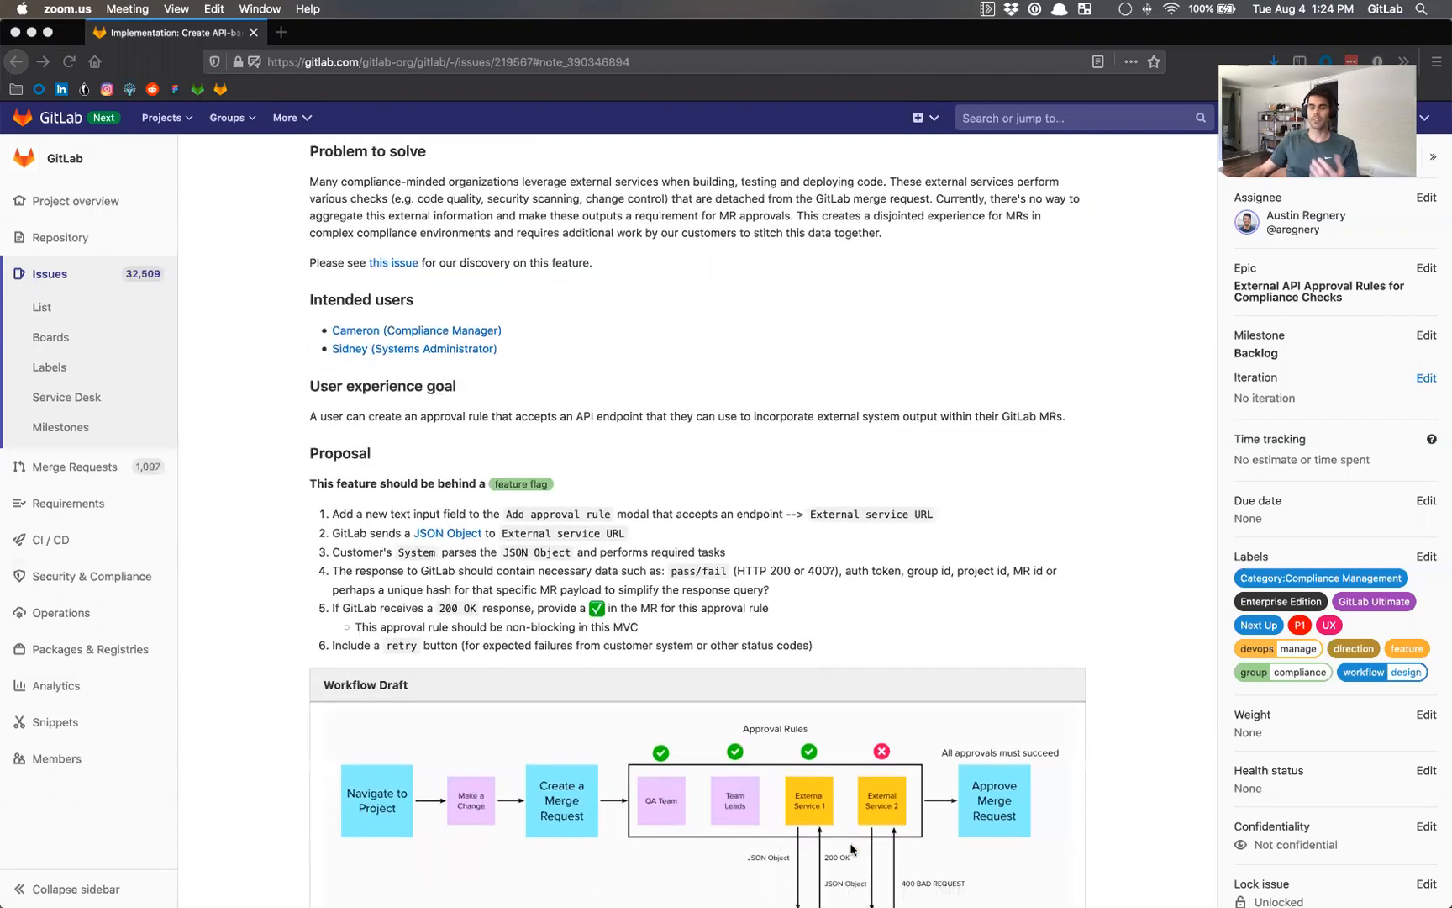
mouse_move(973, 818)
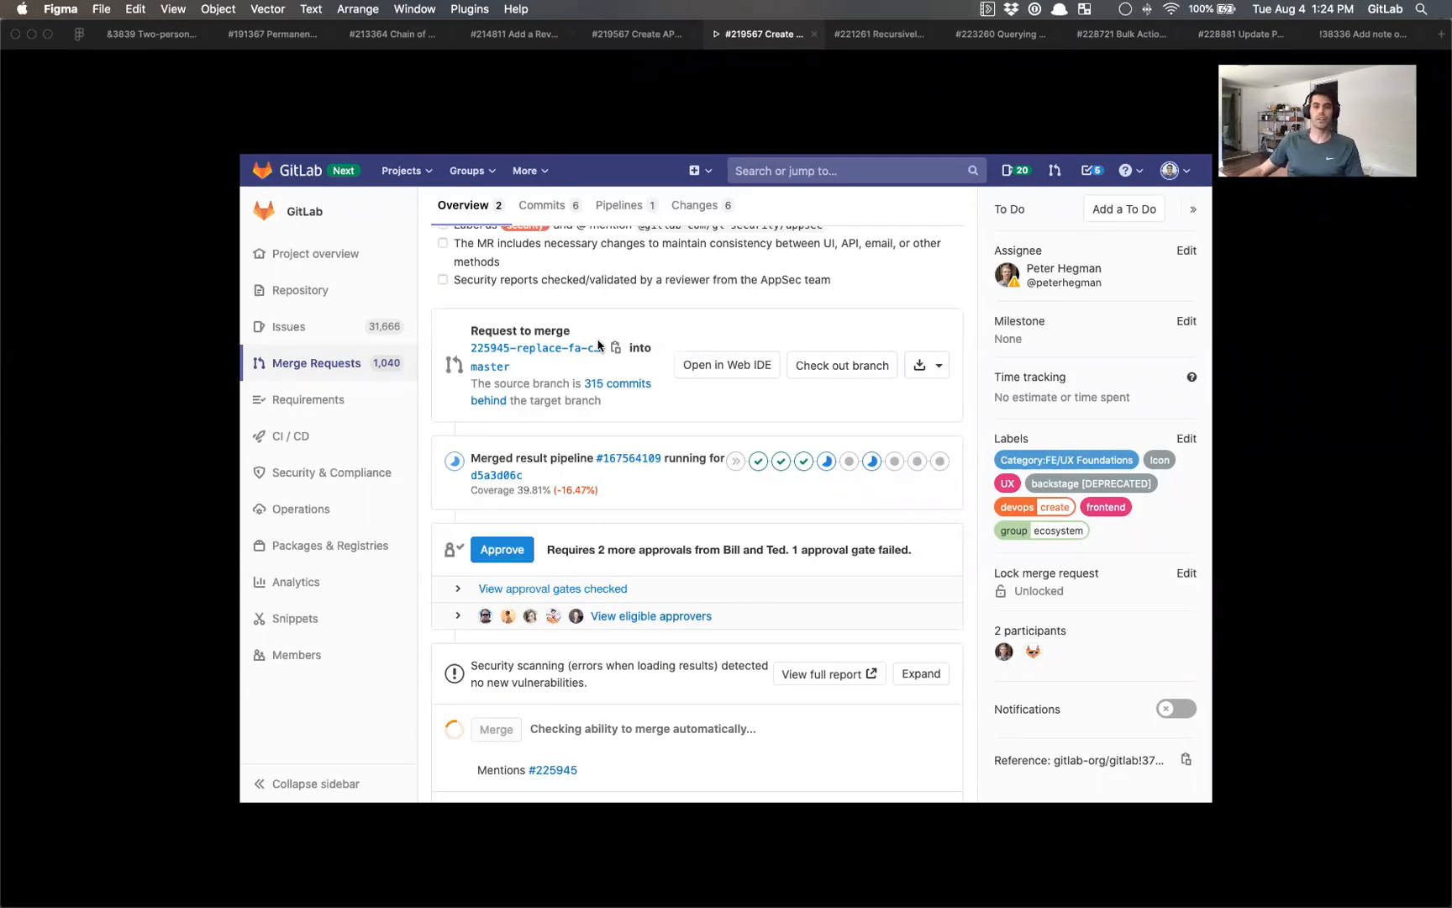
mouse_move(553, 497)
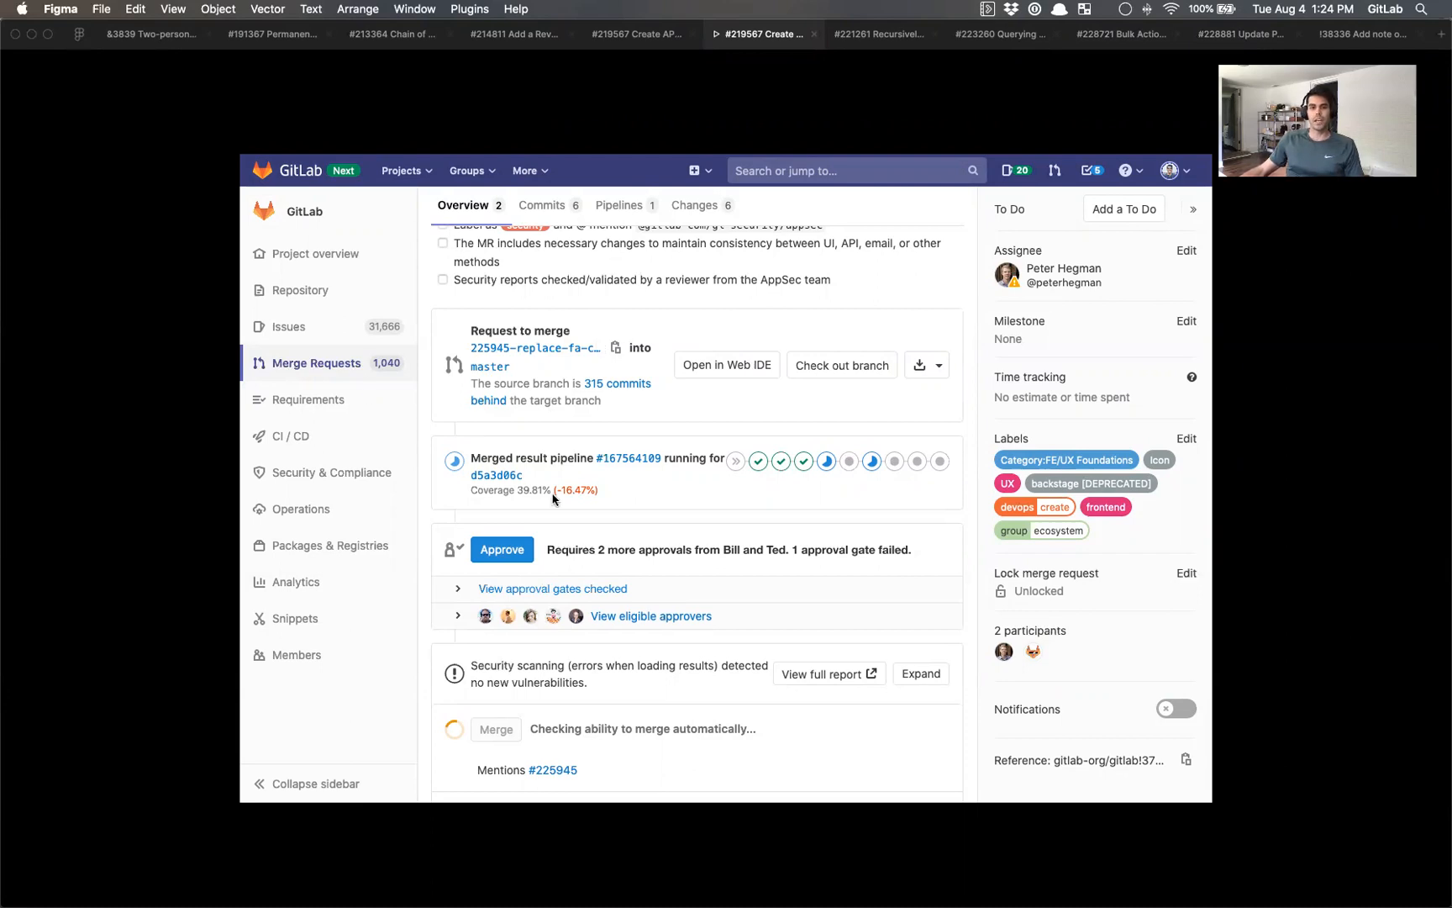
mouse_move(609, 516)
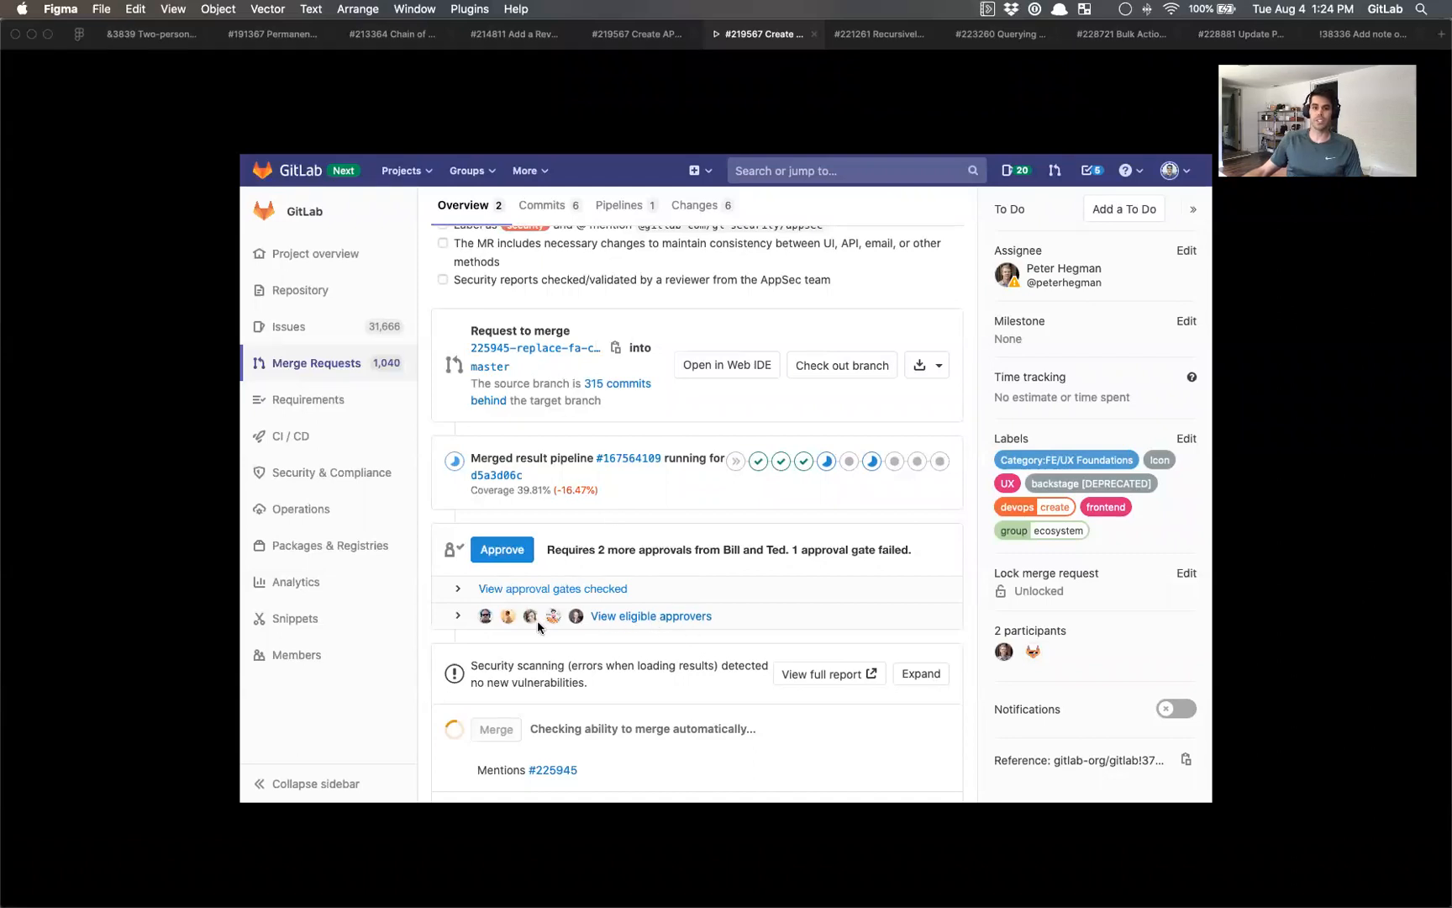
mouse_move(680, 624)
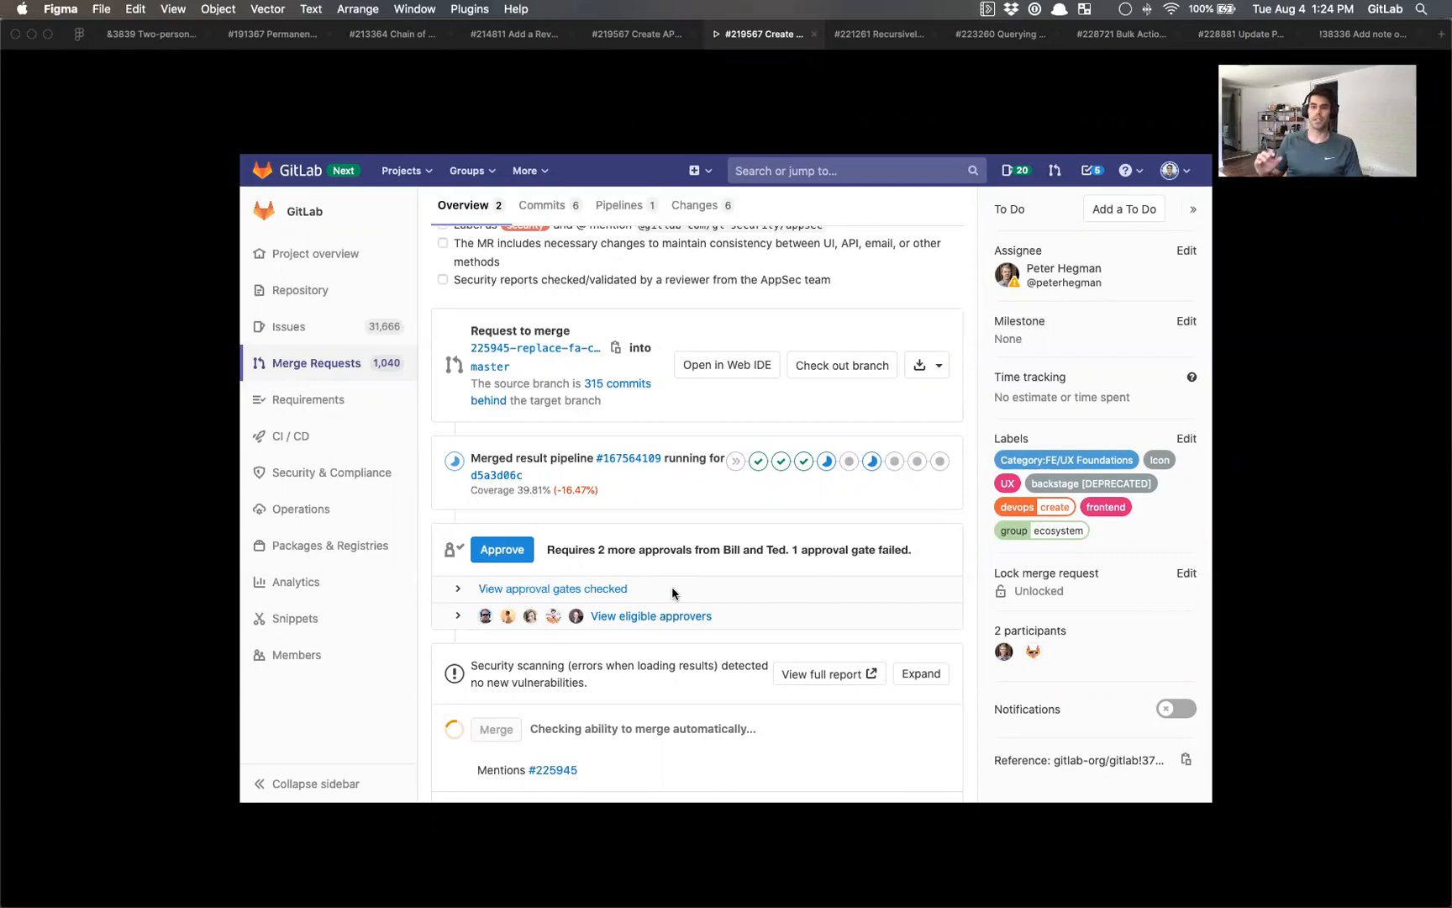
mouse_move(588, 578)
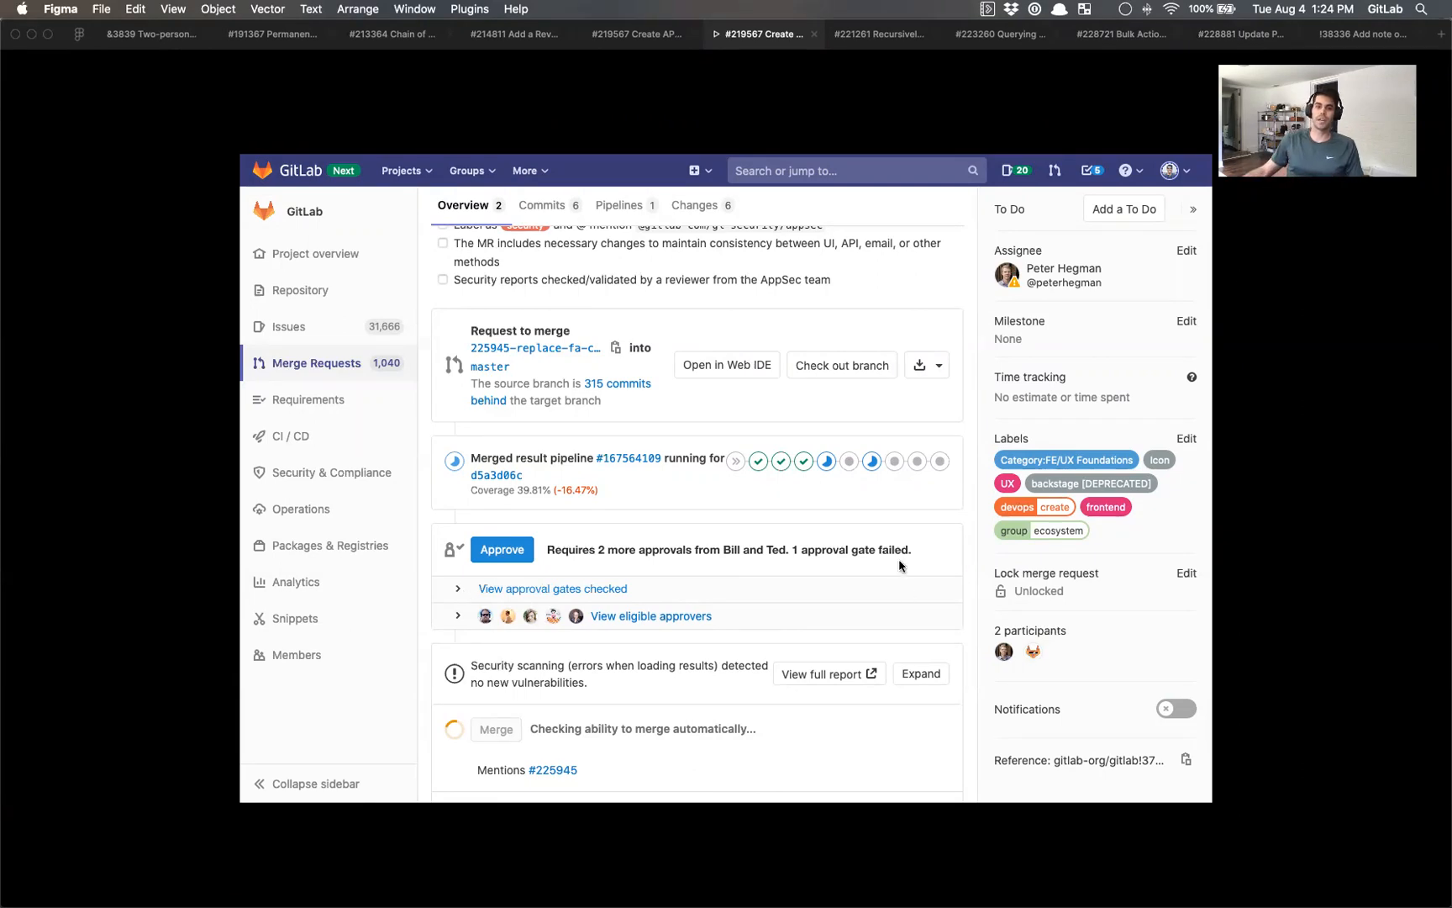
mouse_move(602, 558)
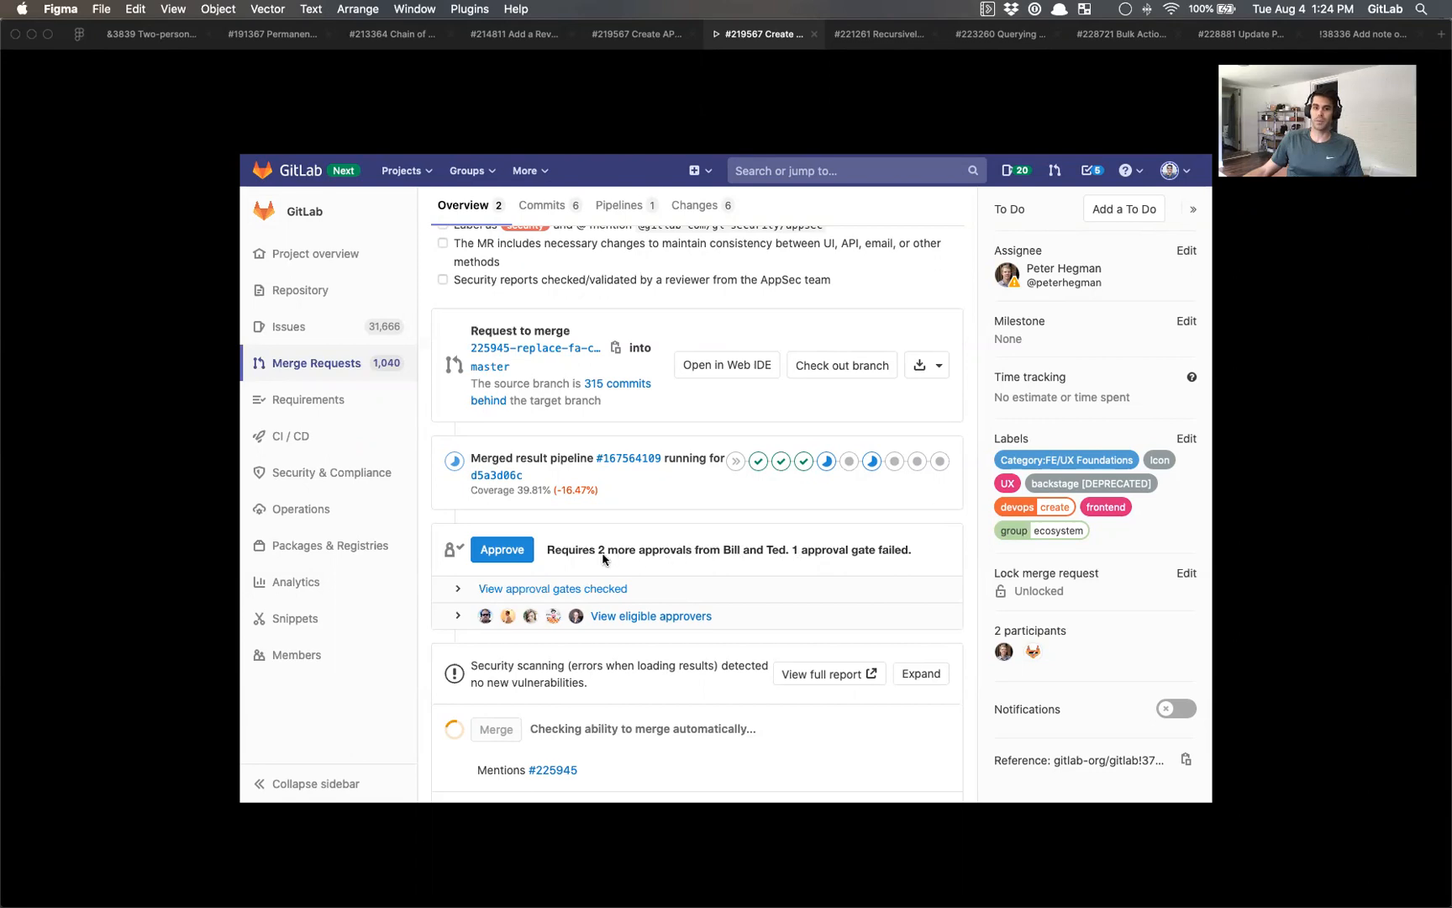
mouse_move(605, 561)
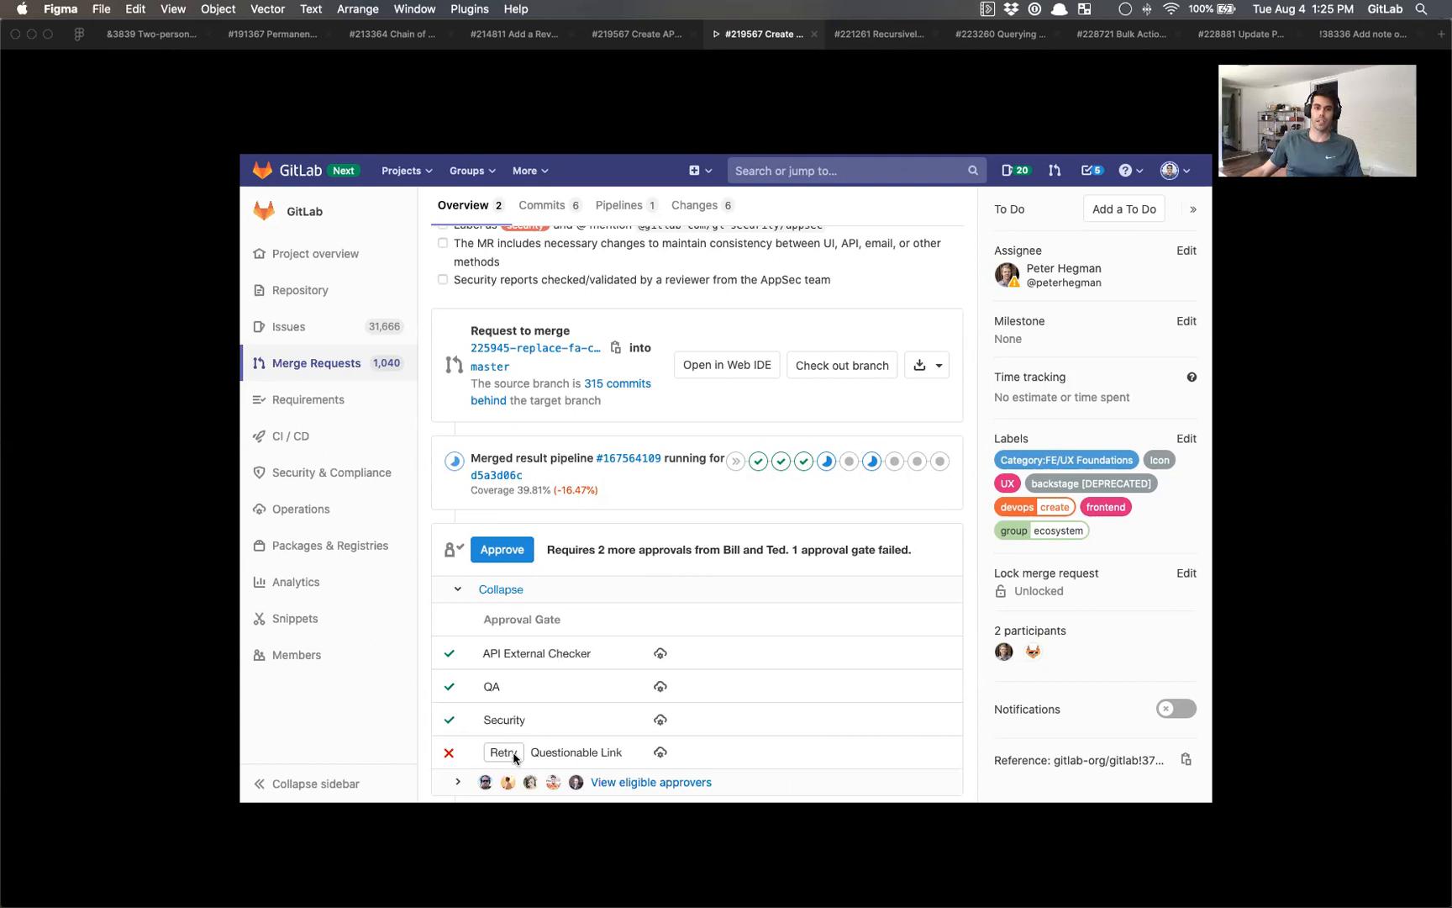
Retry the failed Questionable Link gate so it re-runs toward a passed state
left_click(503, 751)
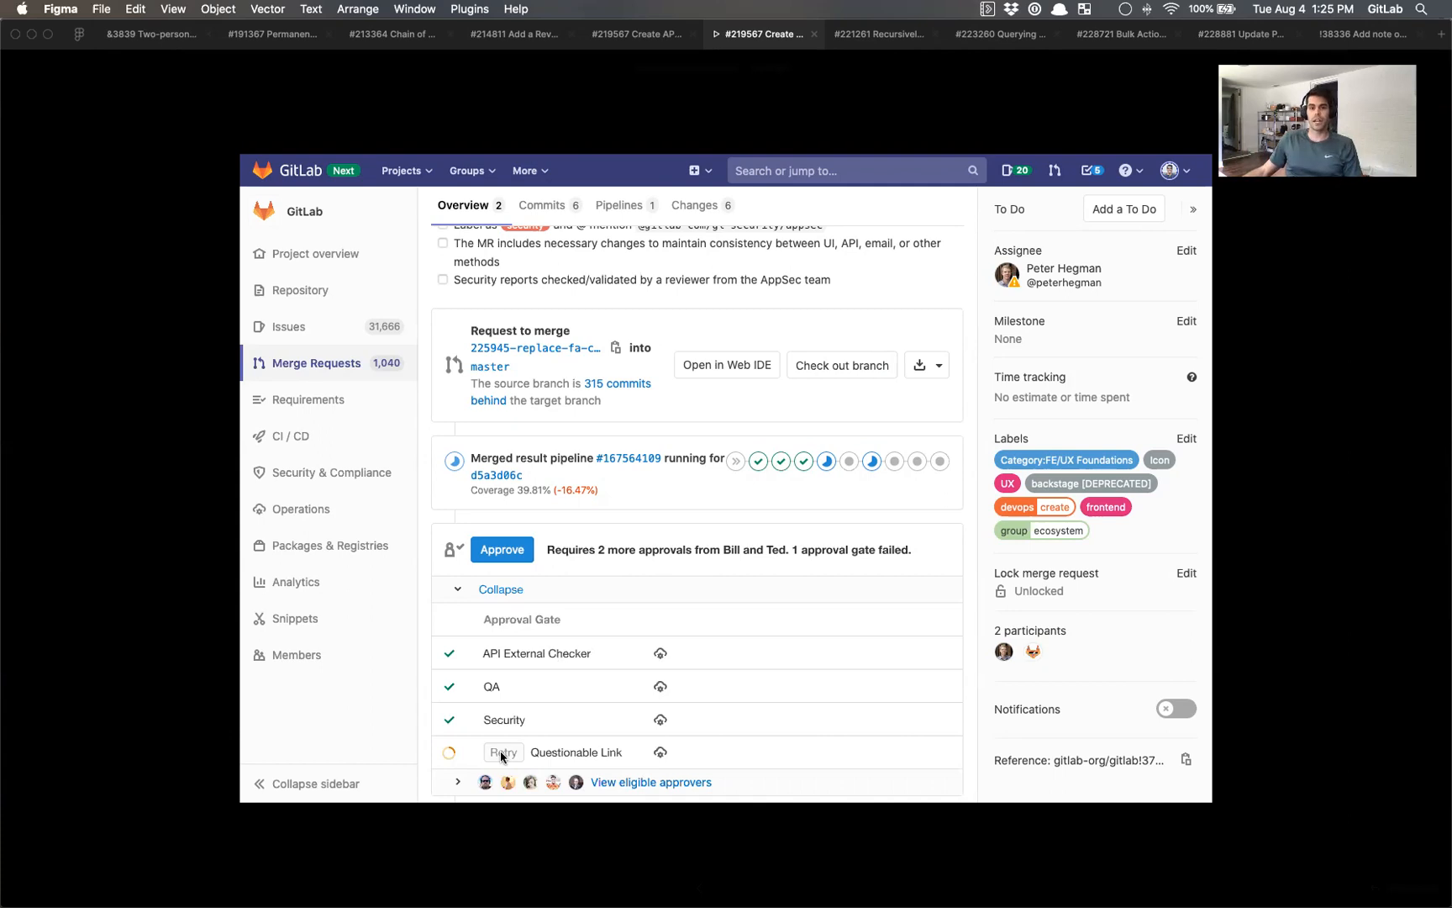
mouse_move(551, 740)
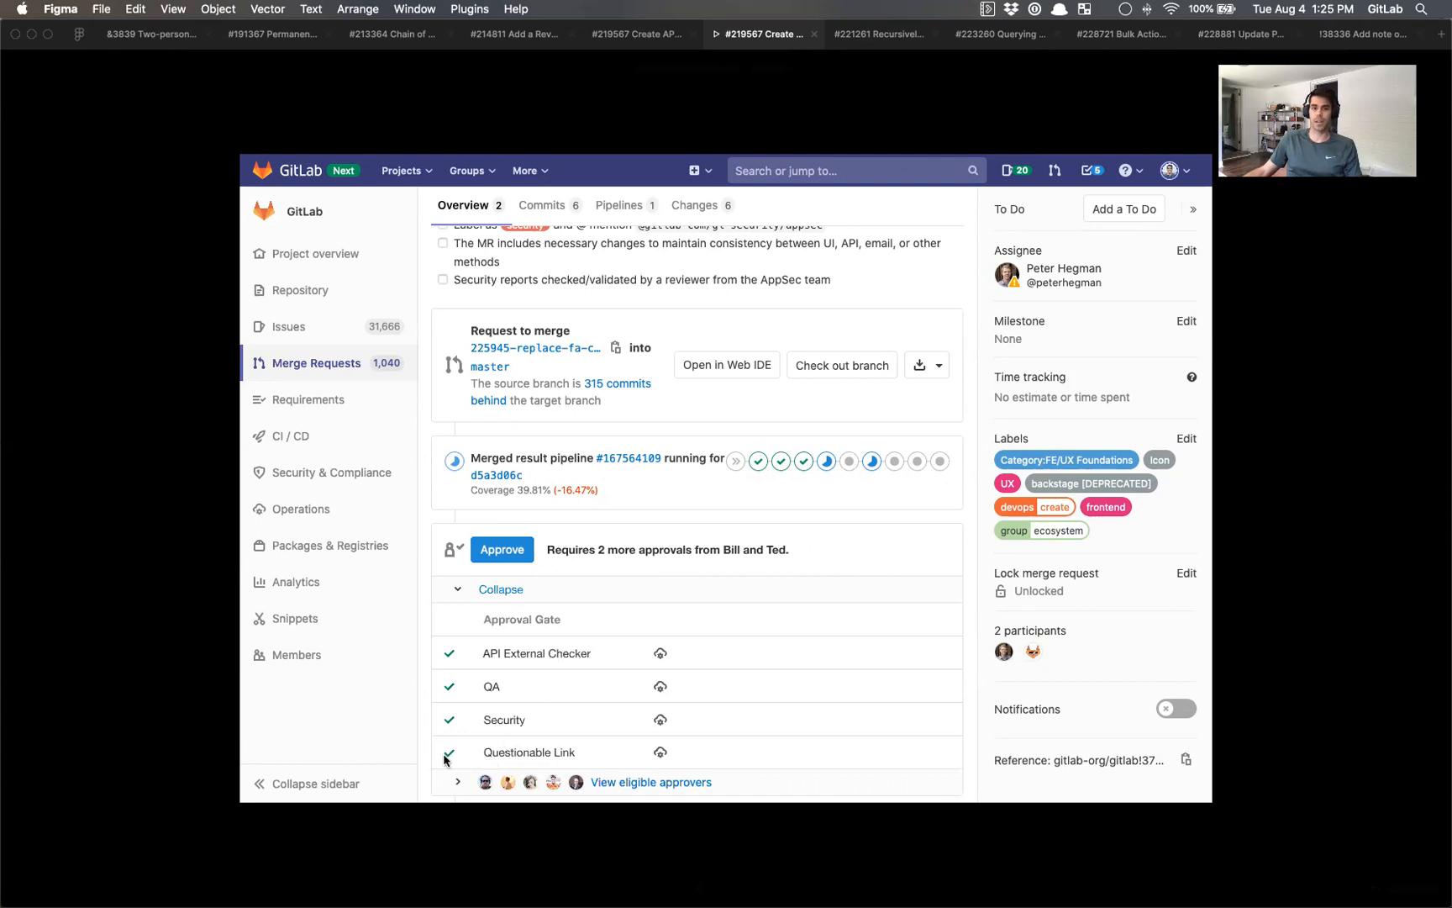
mouse_move(662, 655)
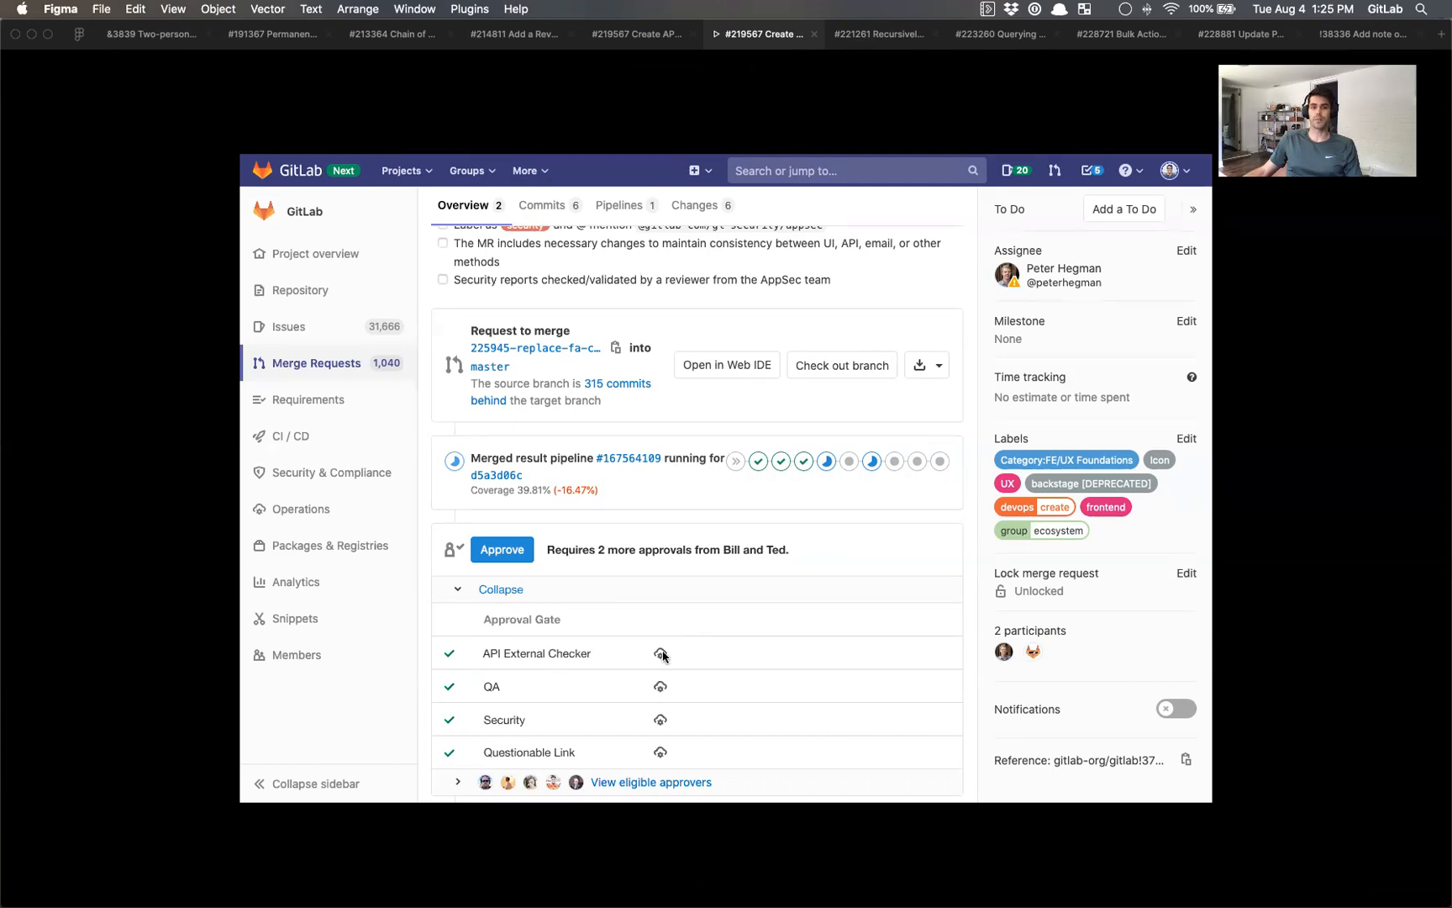
mouse_move(881, 550)
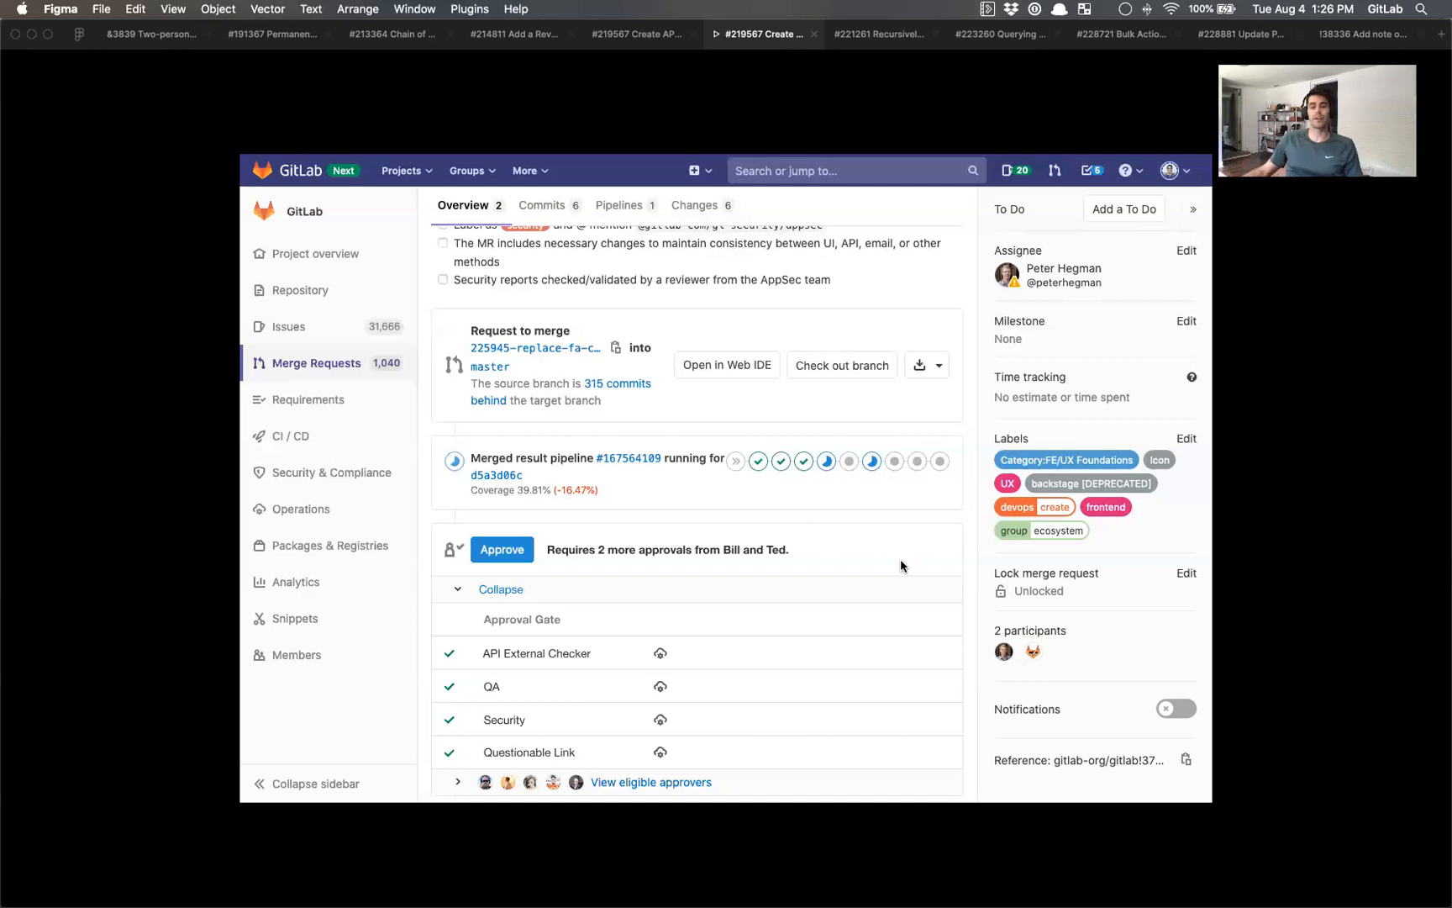
mouse_move(903, 566)
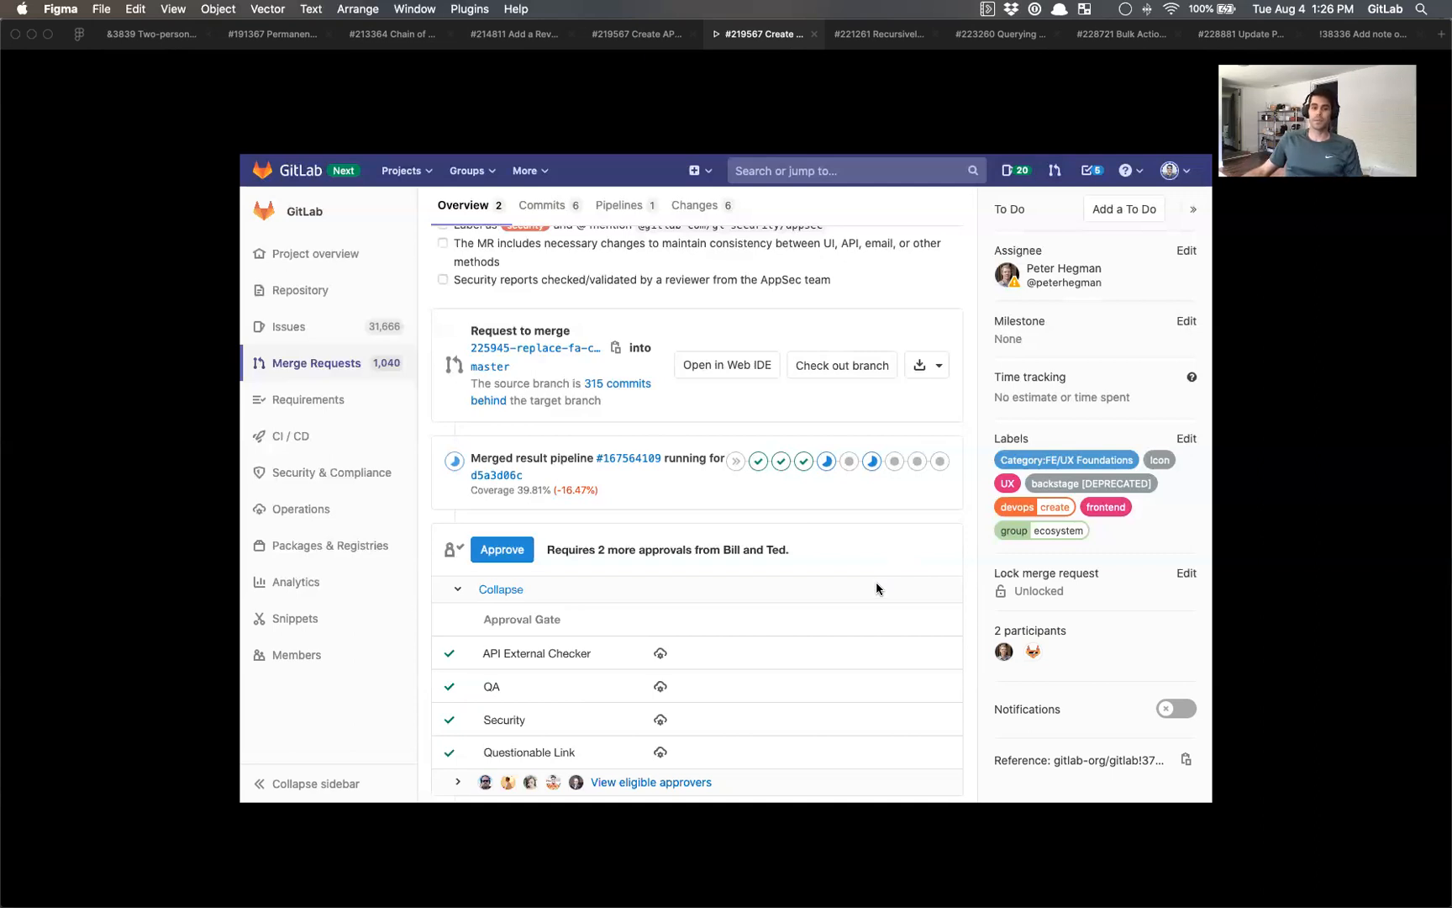
mouse_move(611, 738)
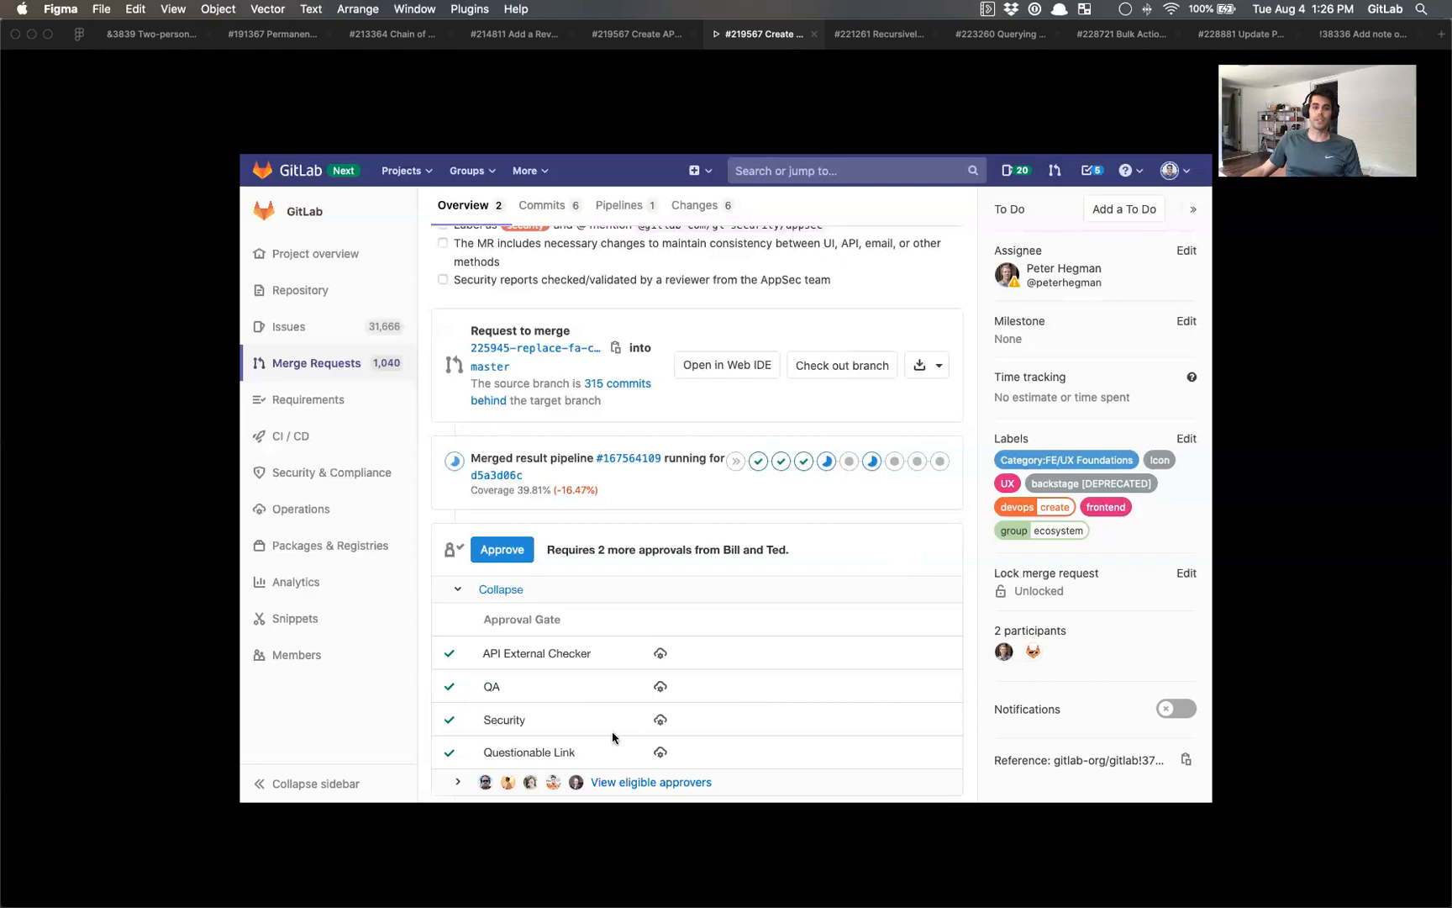
mouse_move(532, 762)
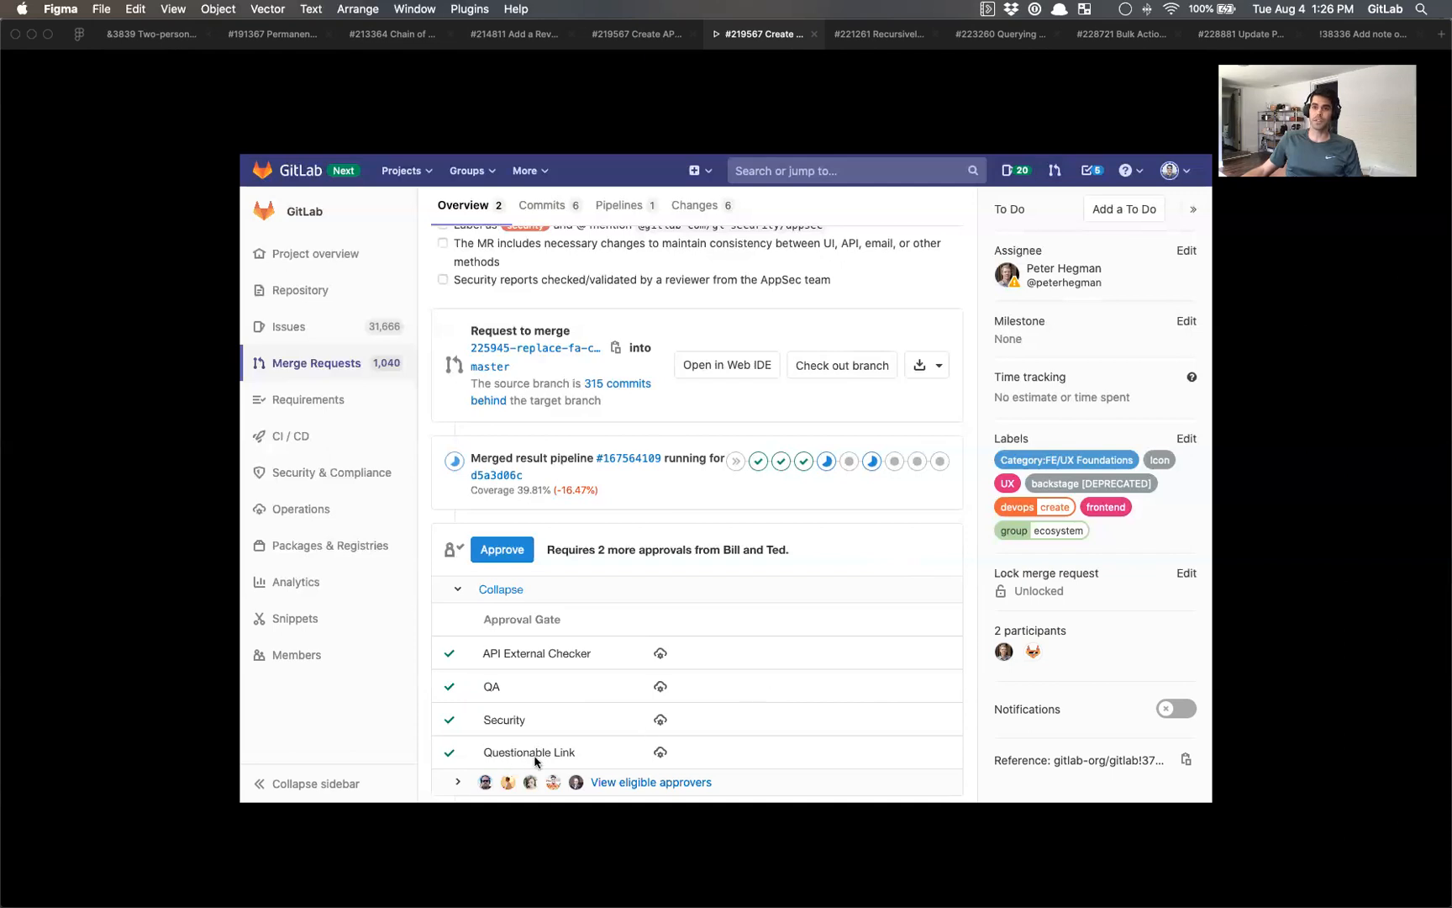
mouse_move(640, 761)
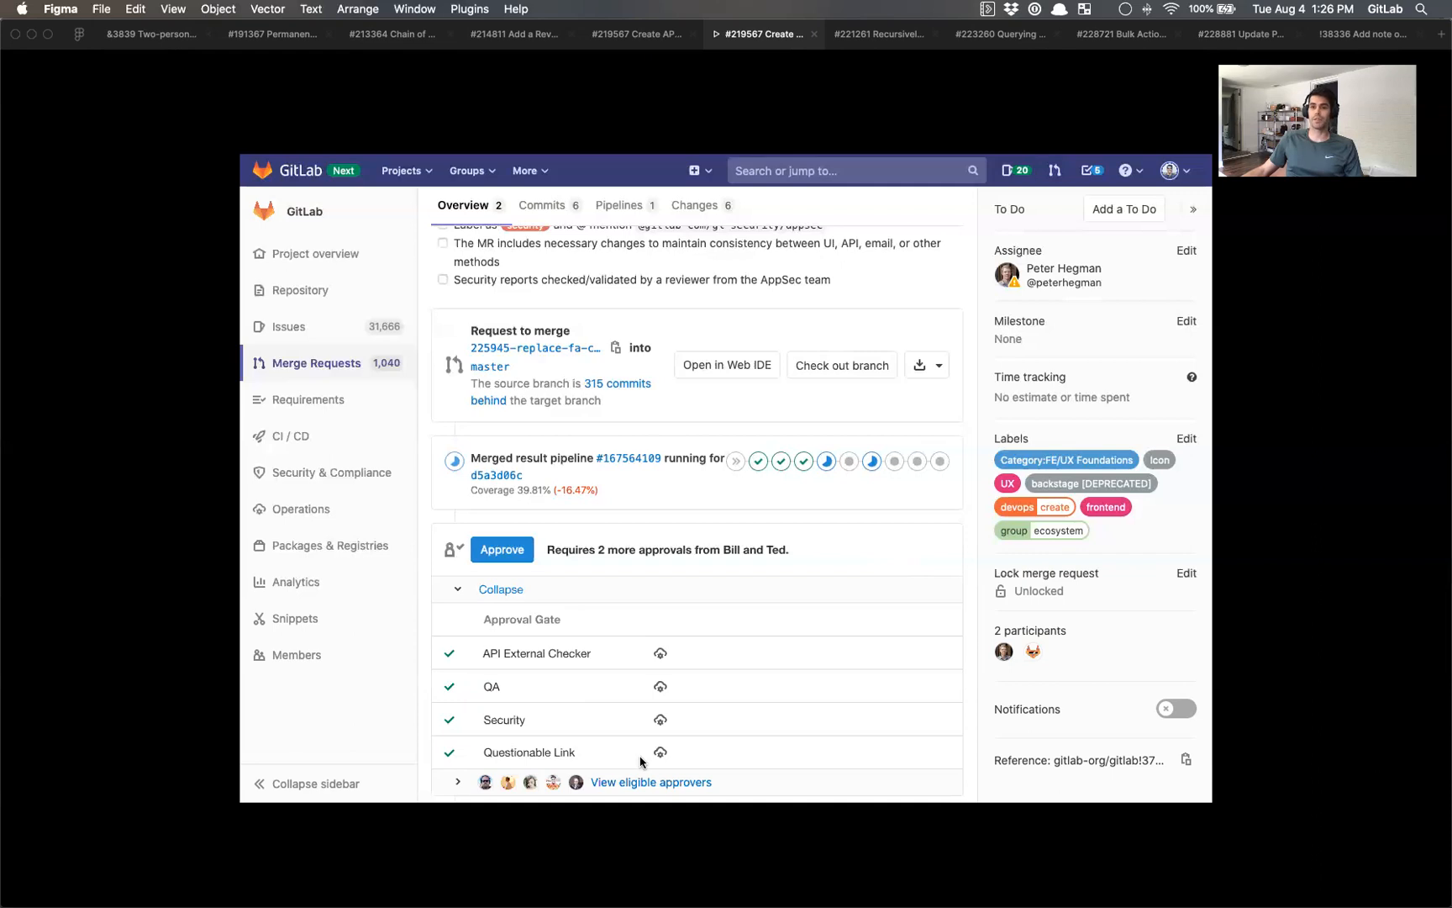
mouse_move(660, 752)
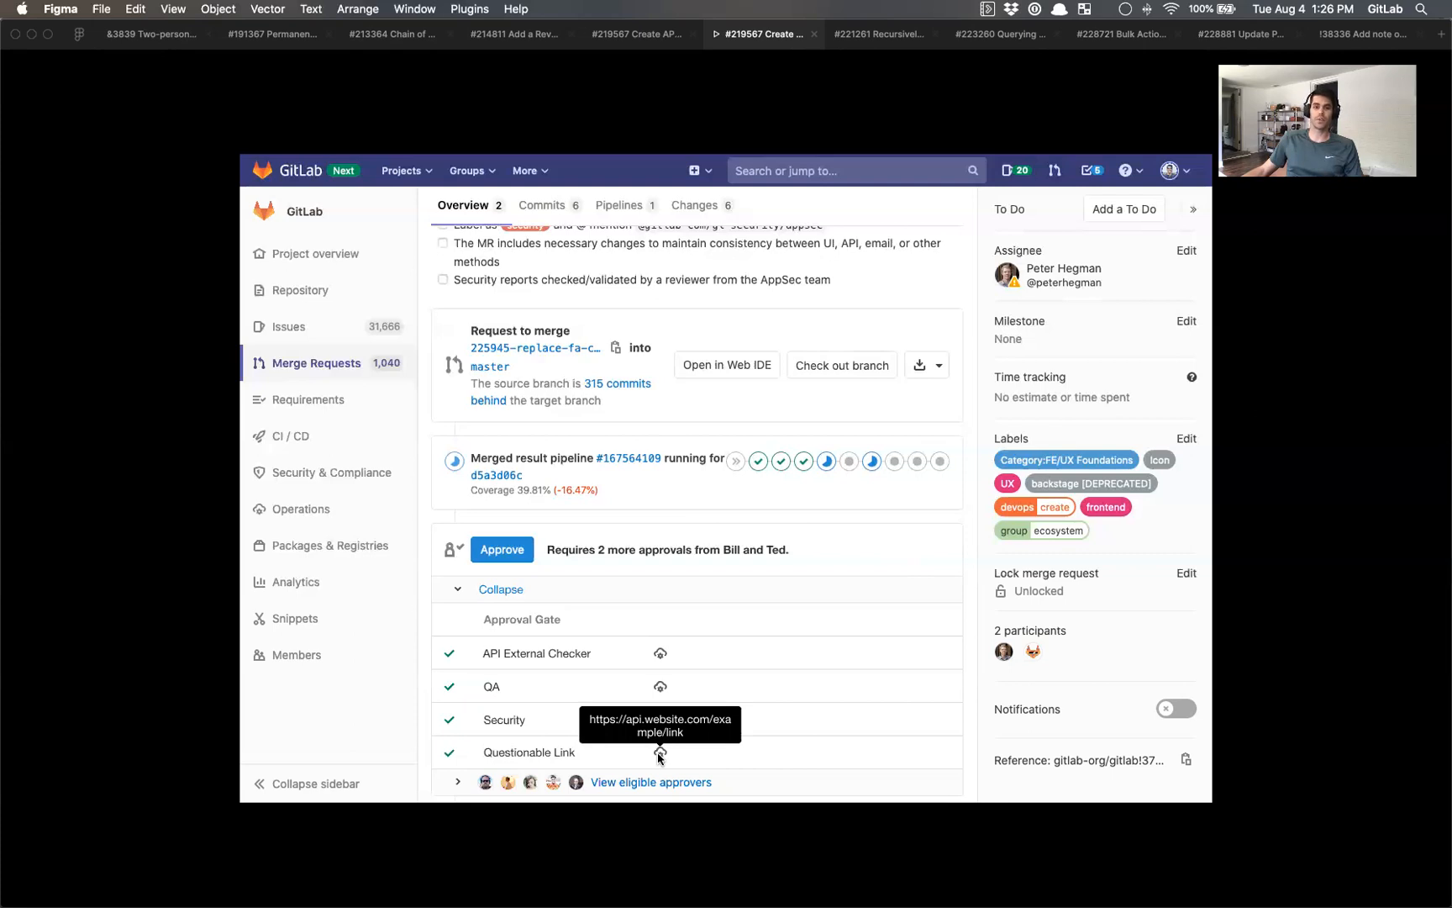
mouse_move(696, 749)
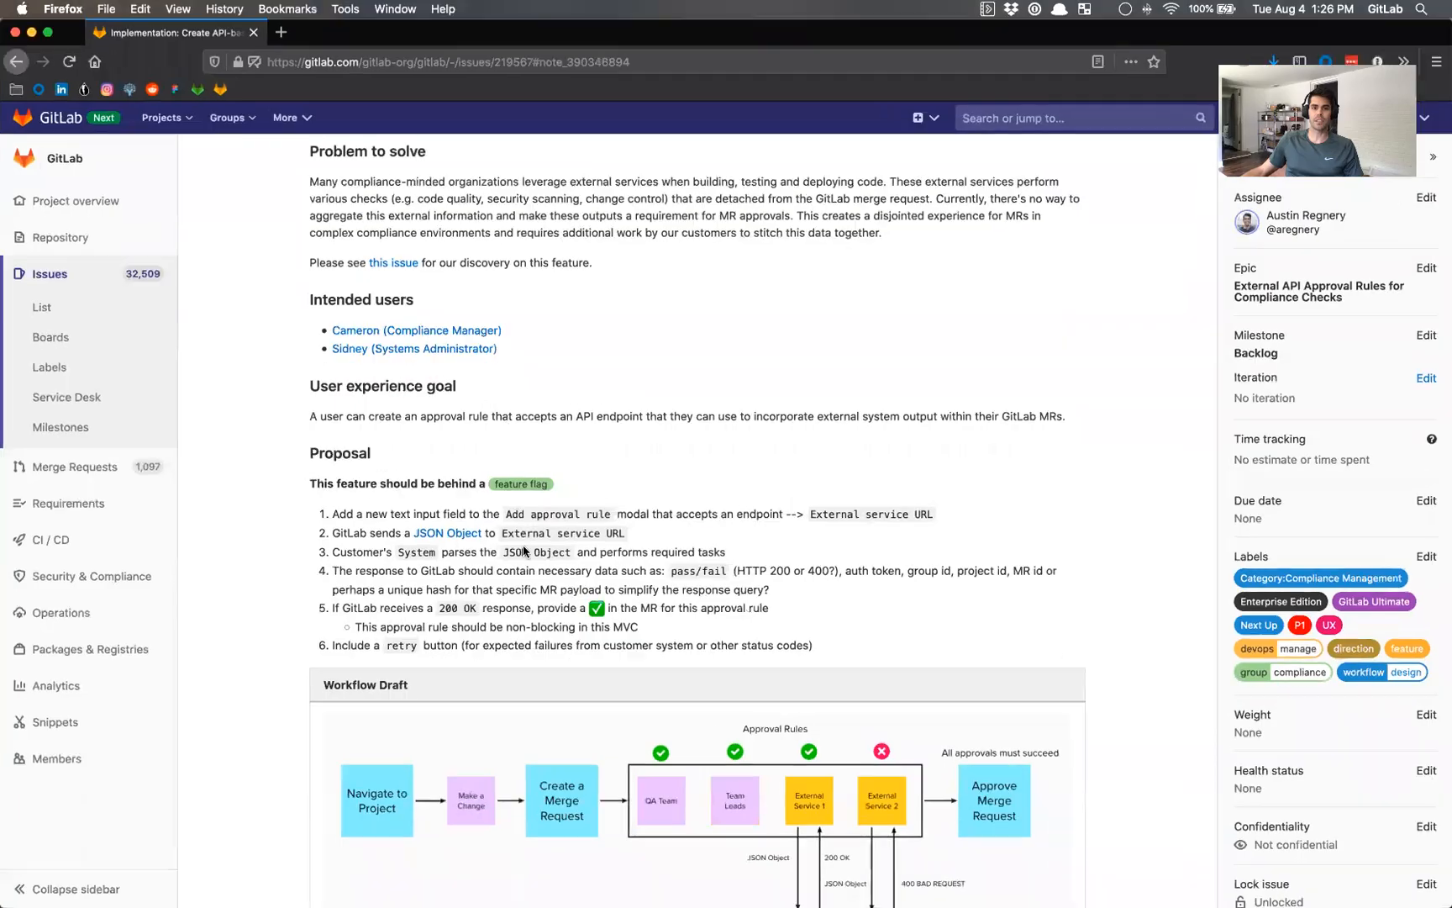
left_click_drag(357, 625, 506, 625)
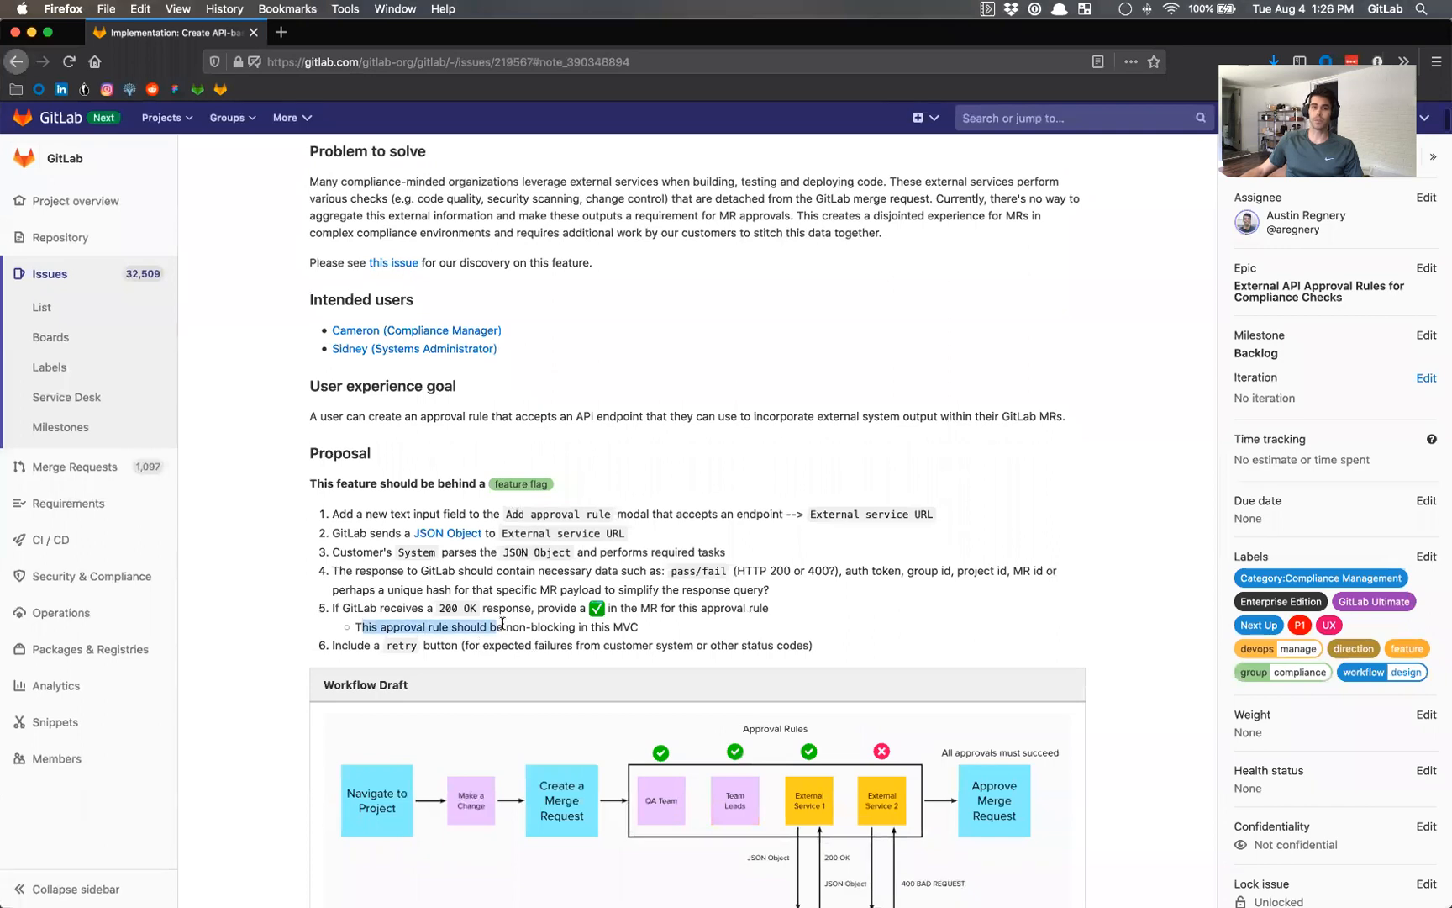
left_click_drag(498, 627, 629, 627)
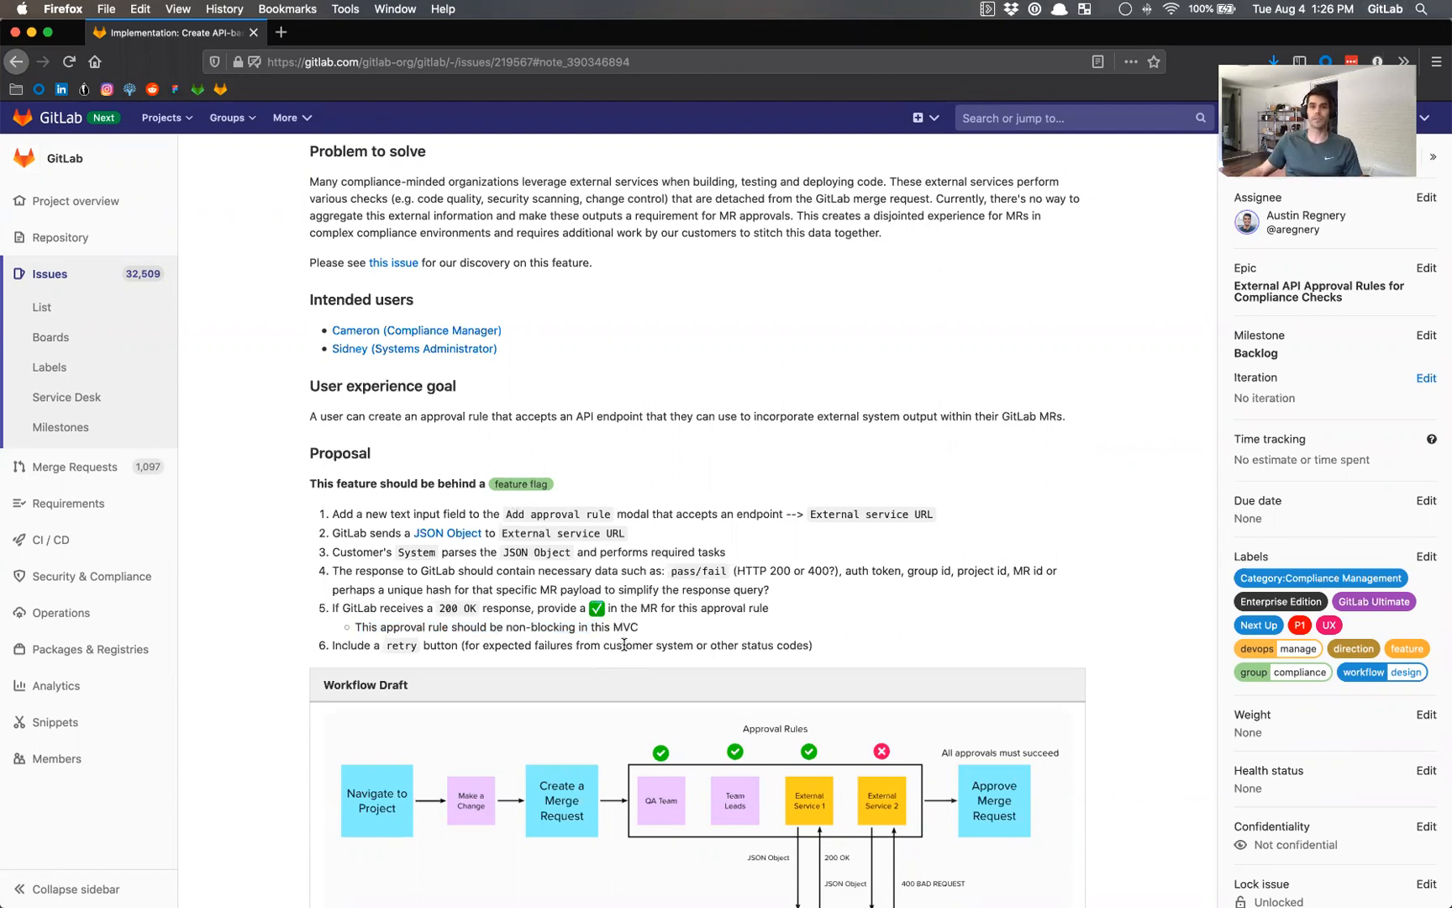
mouse_move(679, 474)
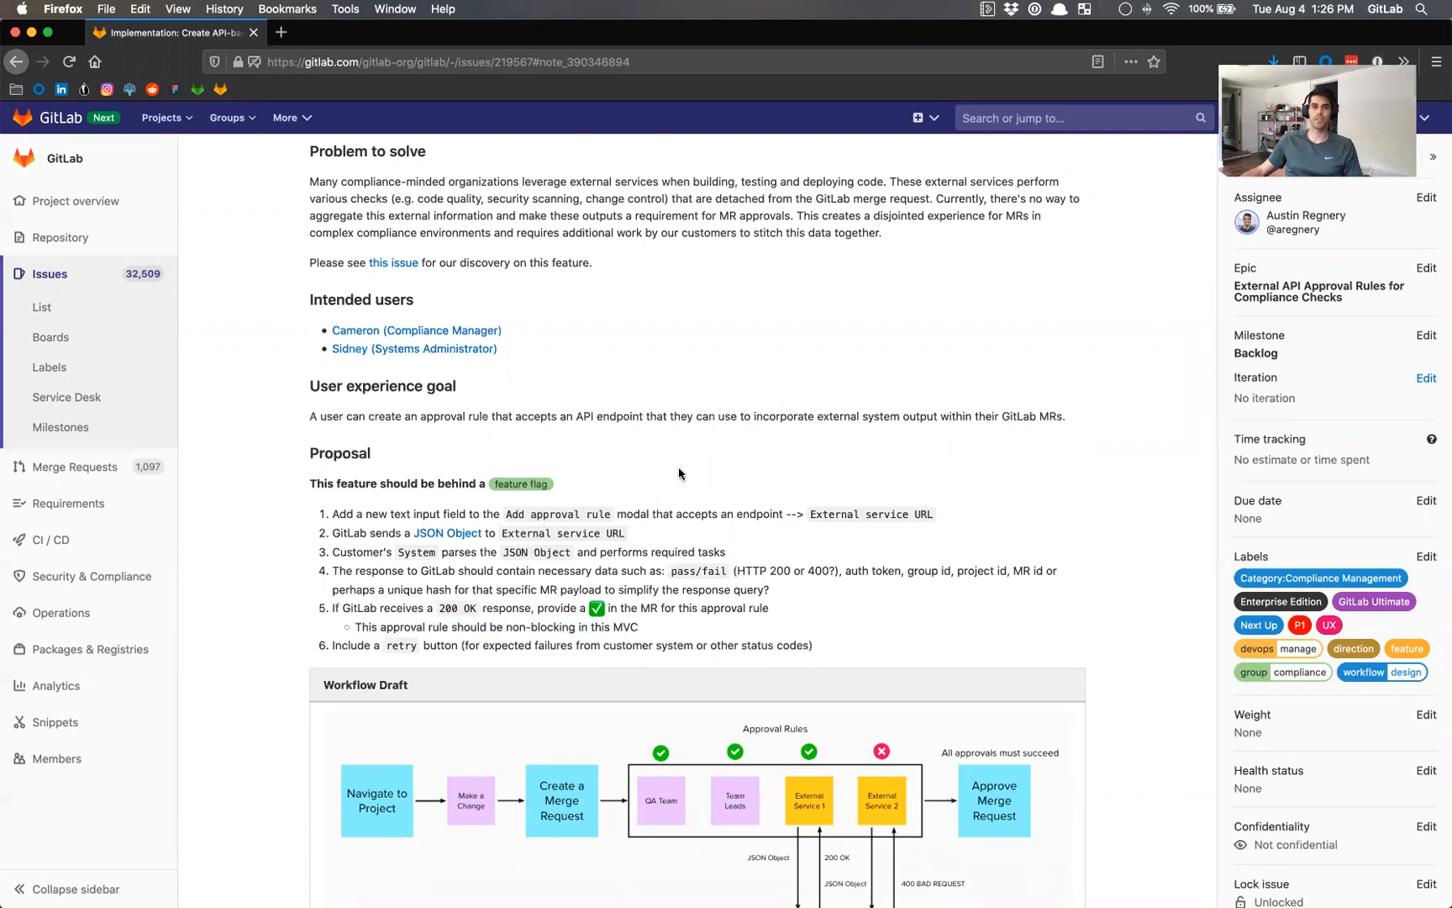